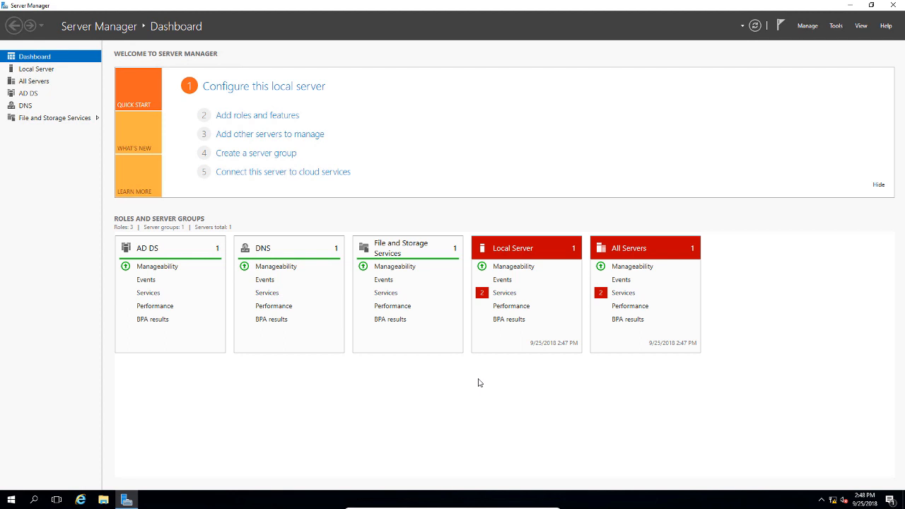
mouse_move(513, 361)
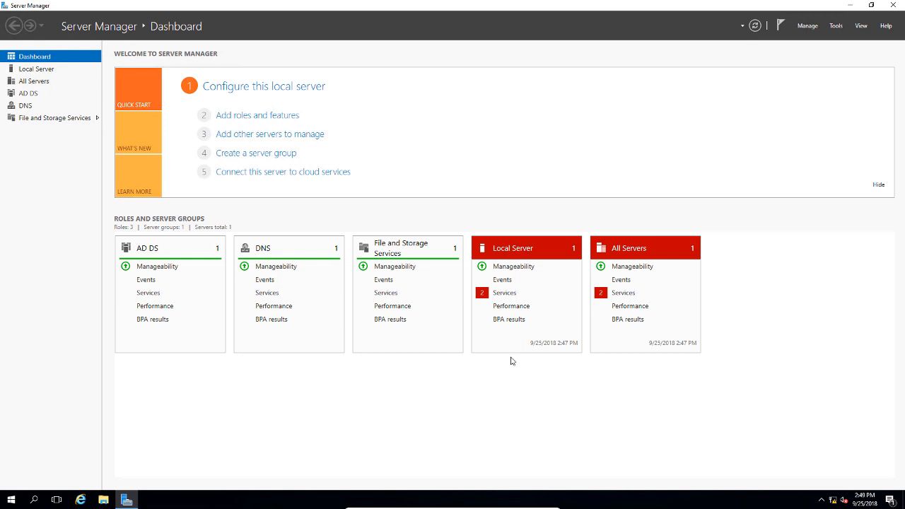
Open Server Manager's Tools menu listing the administrative utilities
left_click(837, 25)
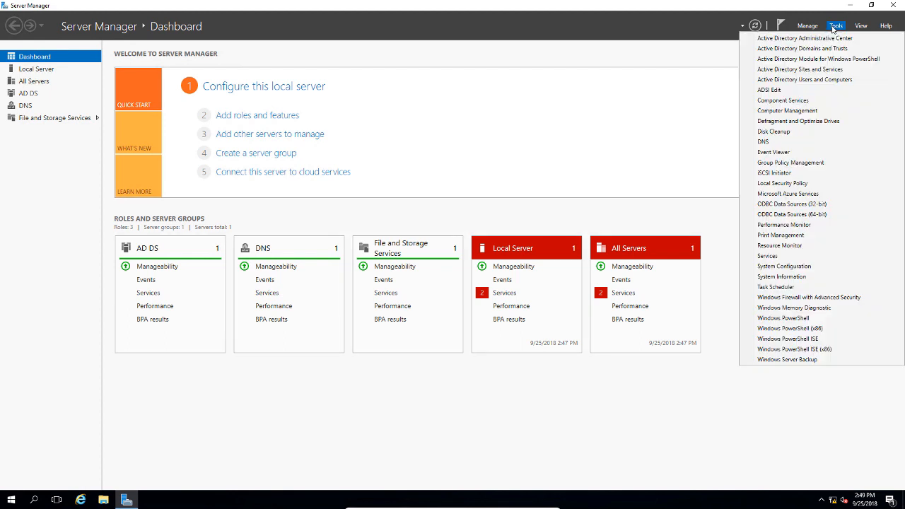
Launch Active Directory Users and Computers and start a new user in the Users container
left_click(798, 80)
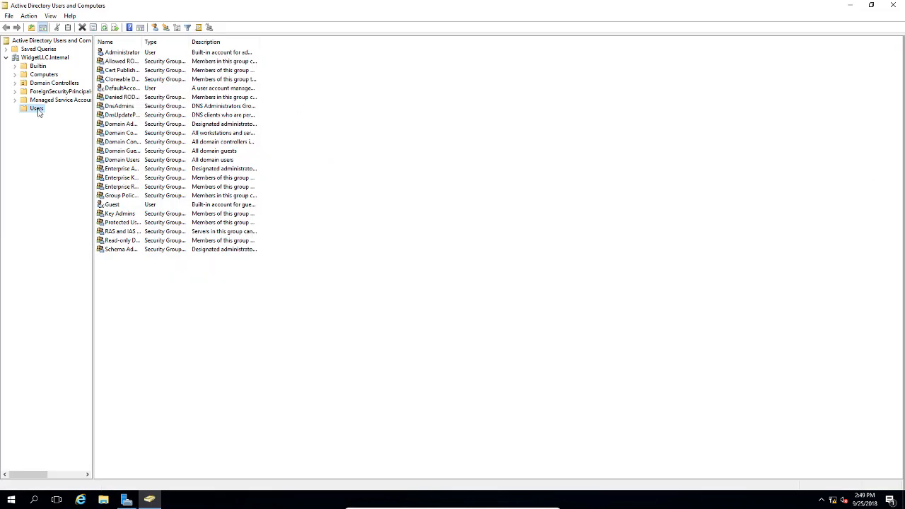
right_click(34, 100)
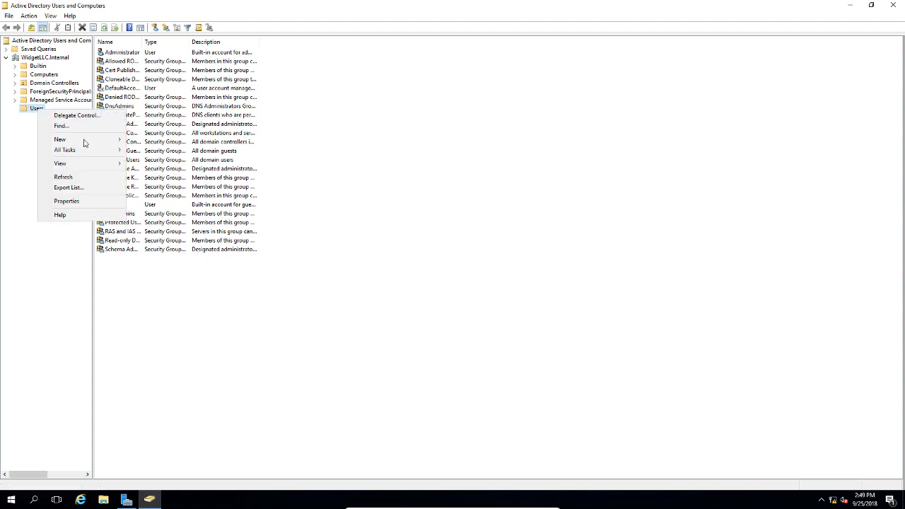
left_click(61, 139)
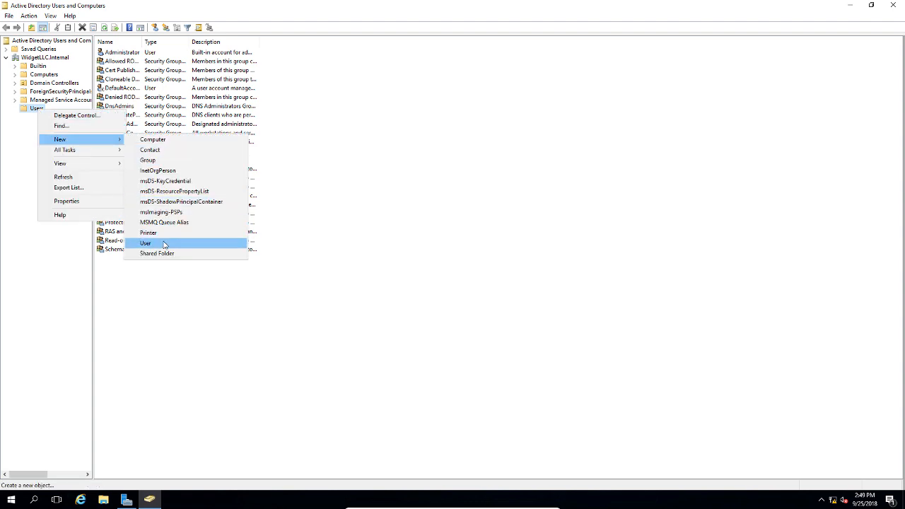
left_click(145, 243)
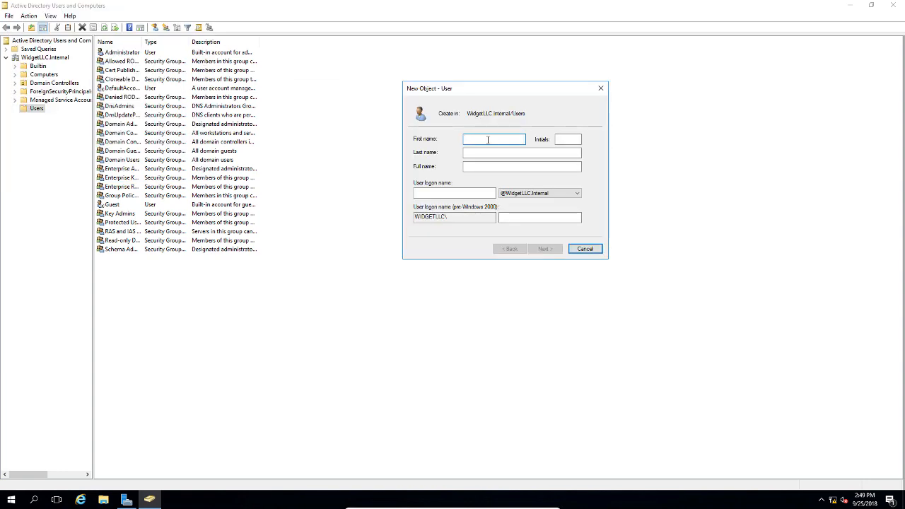
Enter Template as first name and paste Template as the user logon name
type("Template")
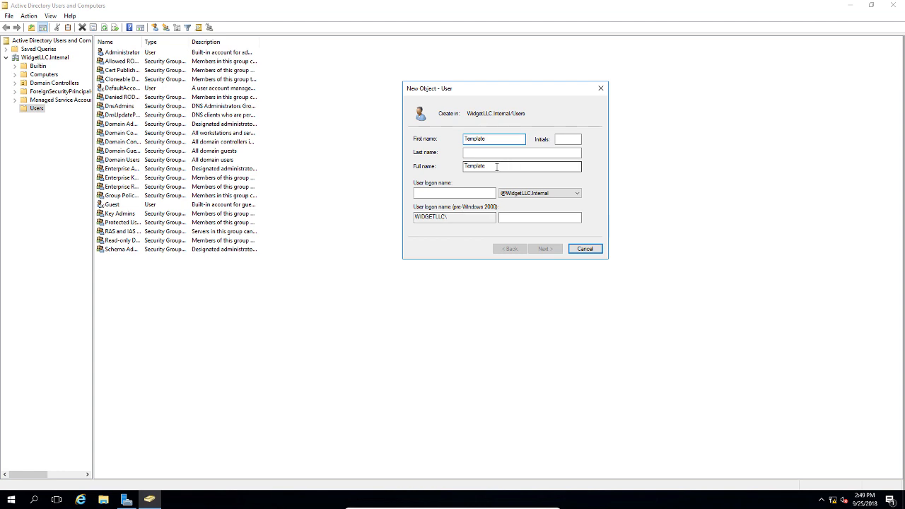
double_click(474, 166)
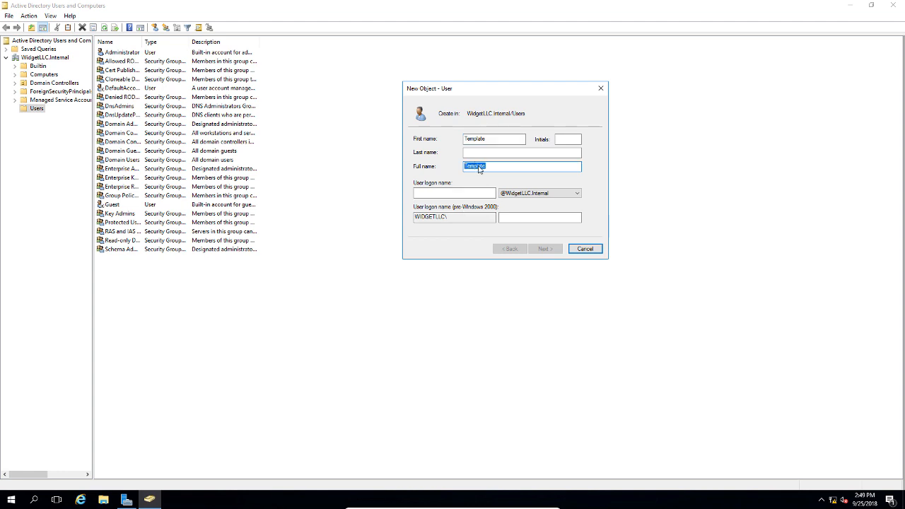
right_click(450, 192)
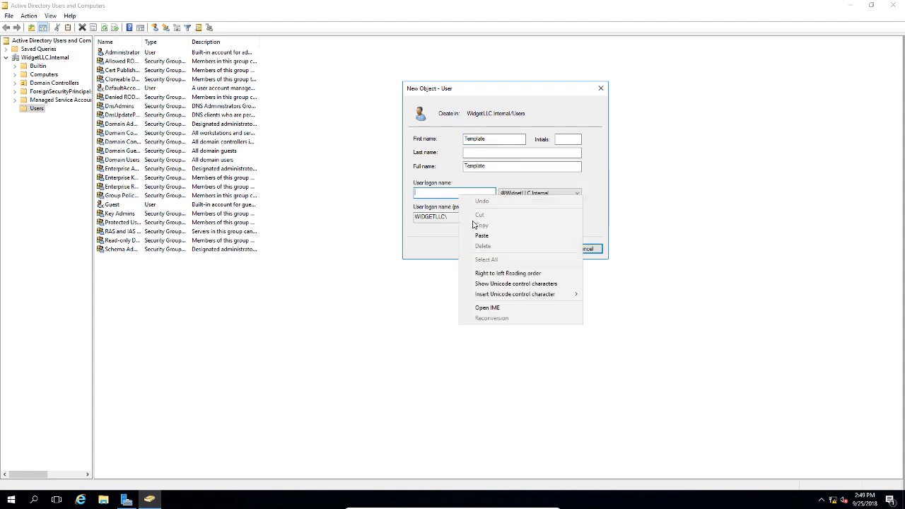
left_click(545, 248)
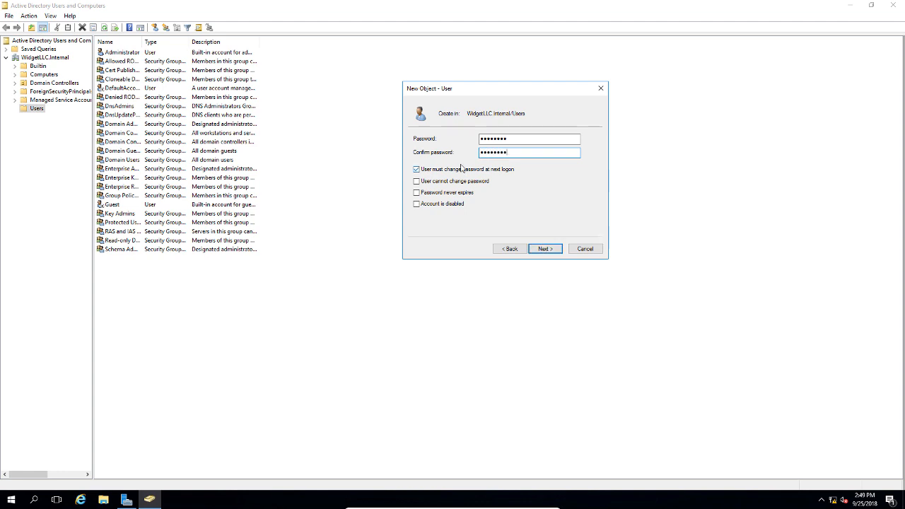
Uncheck change-at-next-logon, check password never expires, and finish creating Template
left_click(416, 169)
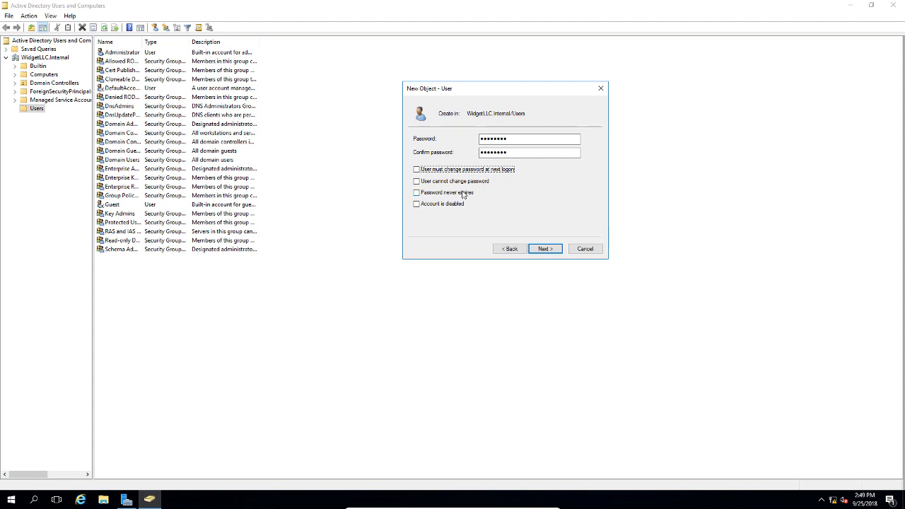
left_click(416, 192)
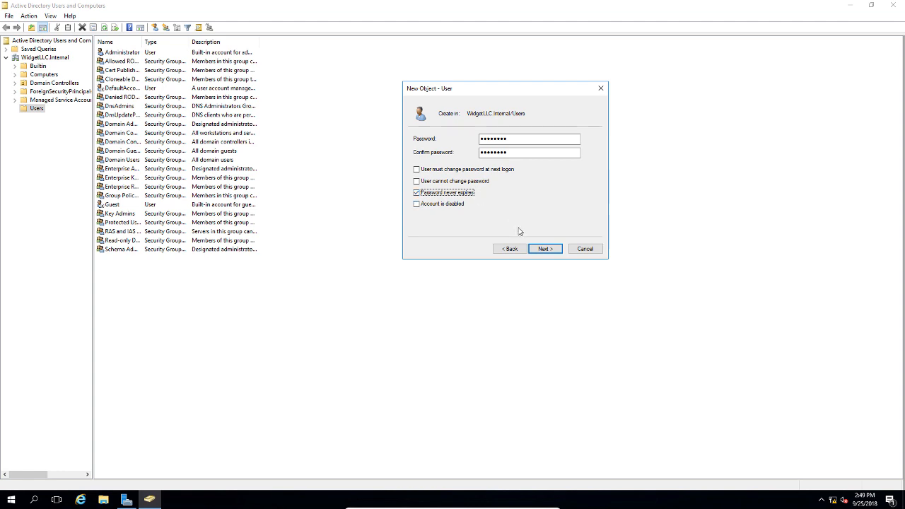
mouse_move(543, 232)
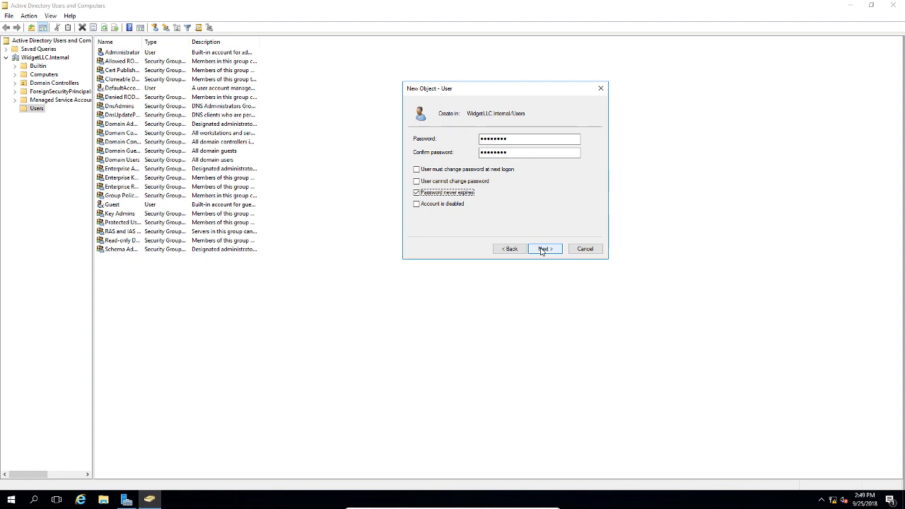
left_click(546, 248)
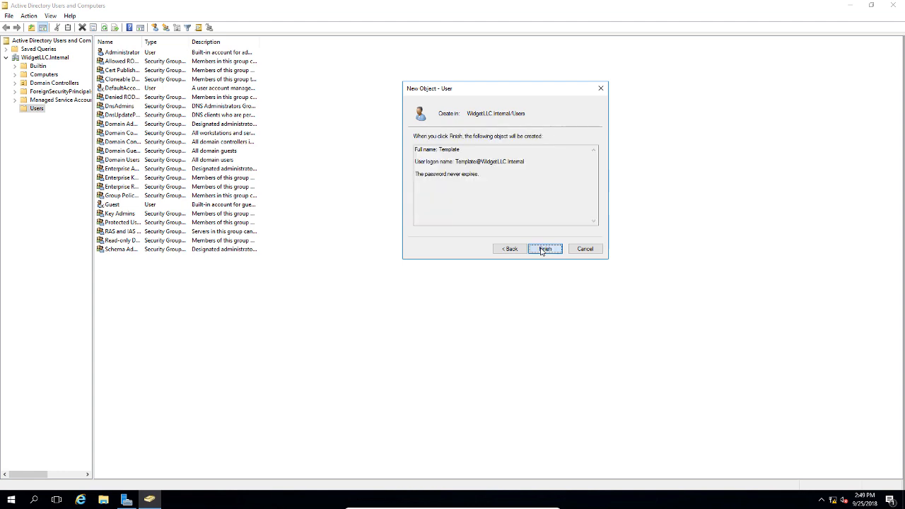
left_click(546, 249)
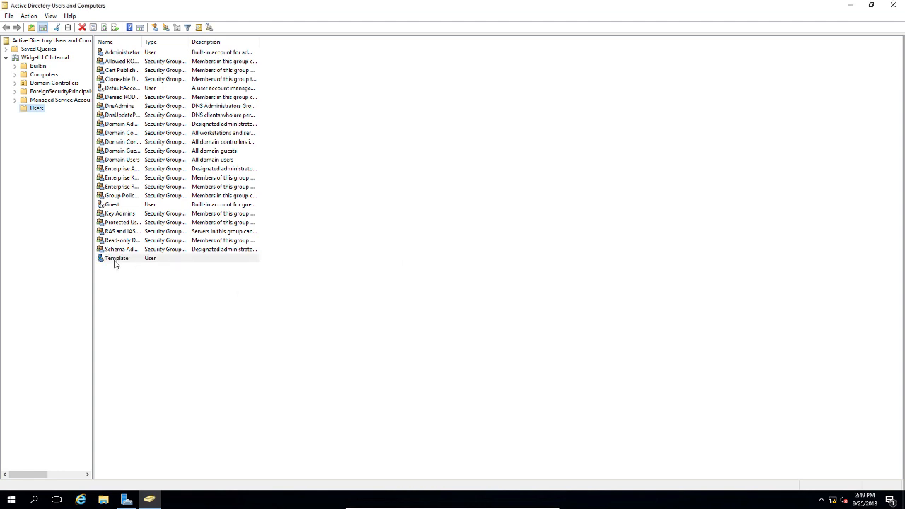
Open the Template user's properties window
double_click(116, 257)
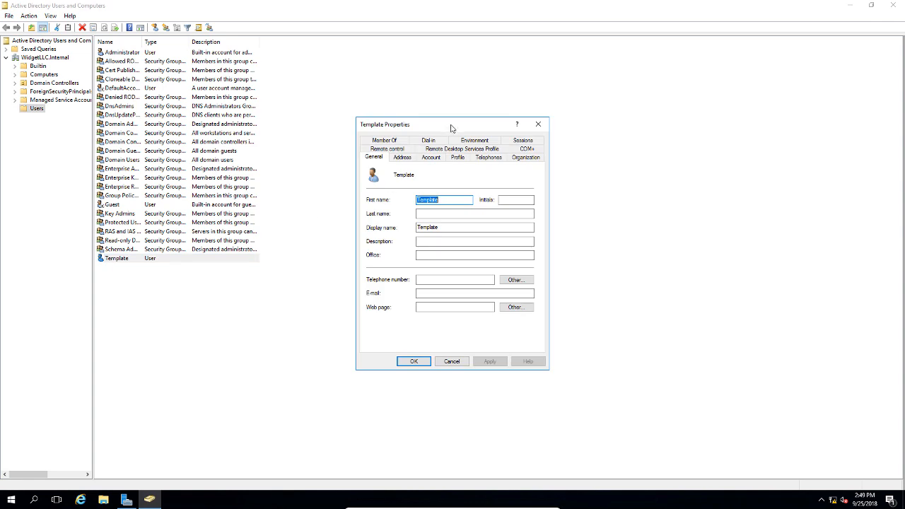
mouse_move(446, 168)
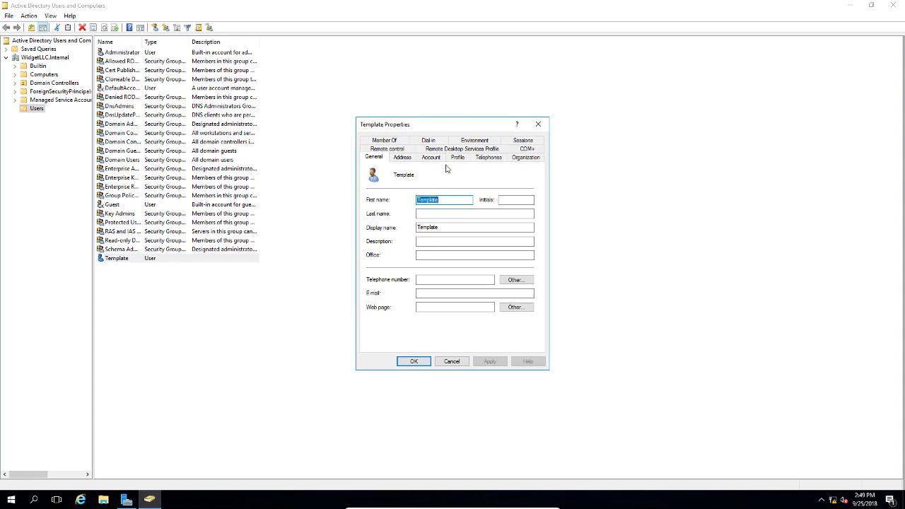
mouse_move(436, 160)
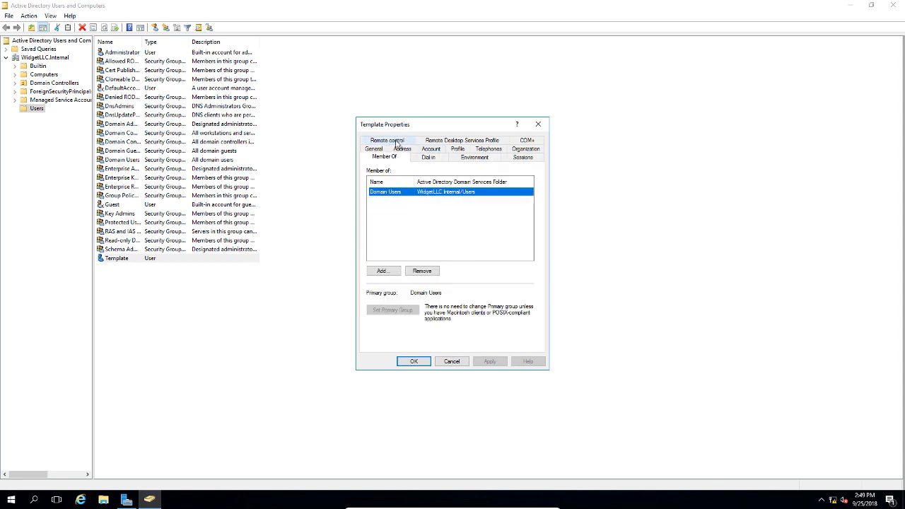
Add Template to the Administrators group, resolving the name with Check Names
left_click(382, 271)
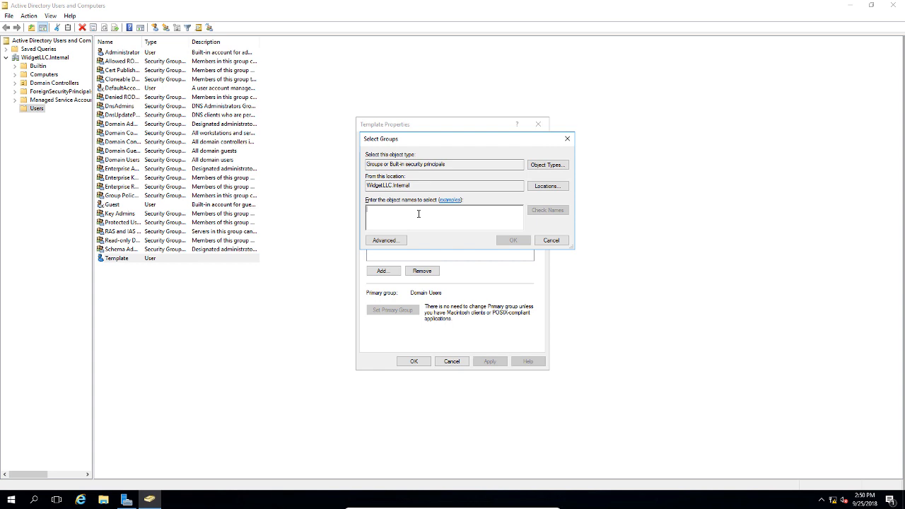
type("administrators")
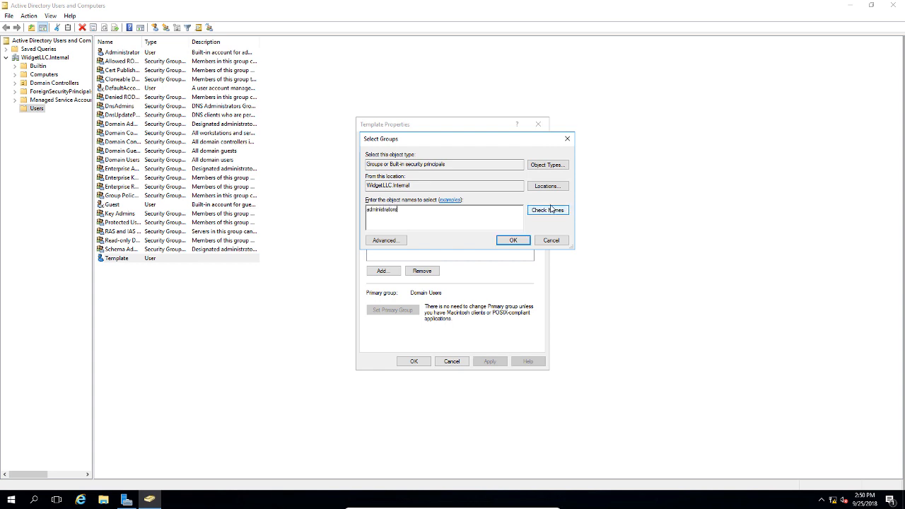
left_click(514, 239)
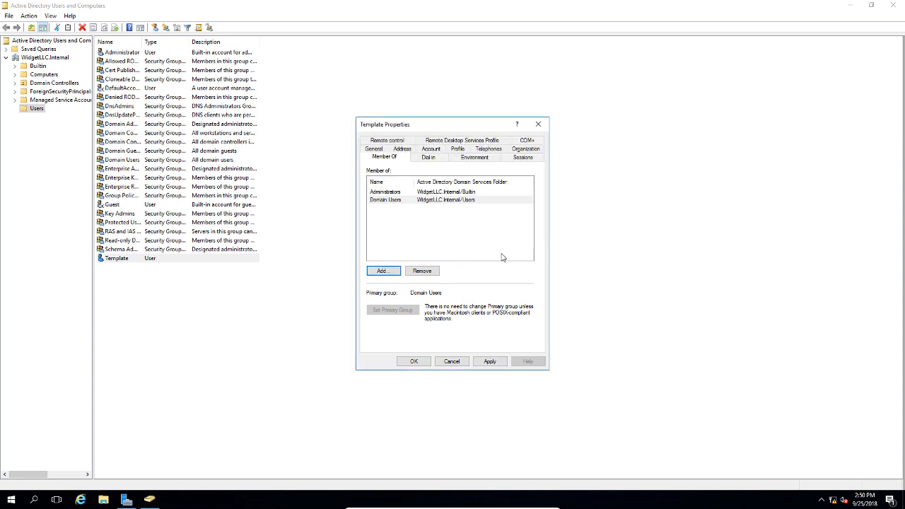
mouse_move(431, 261)
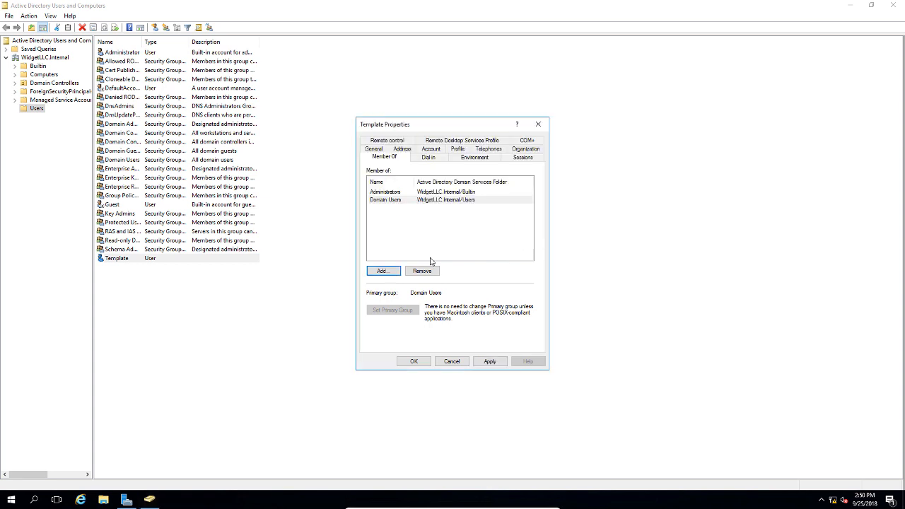
mouse_move(421, 252)
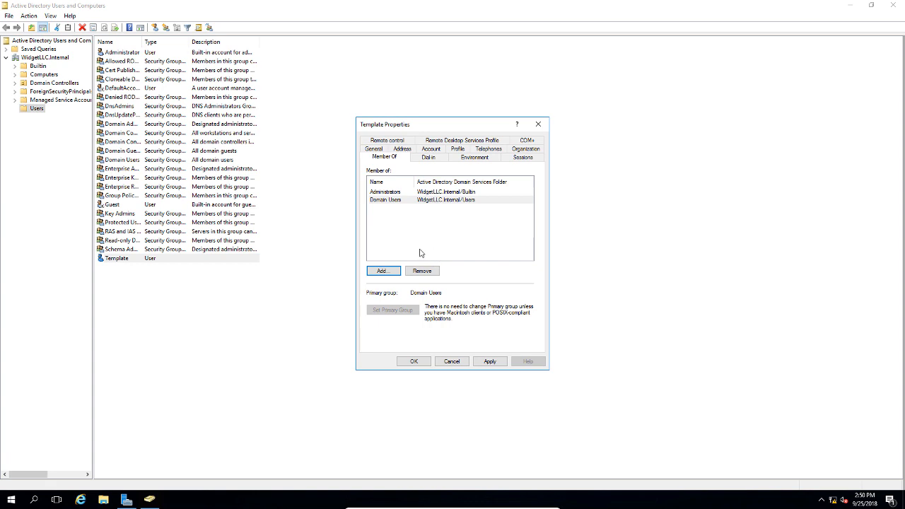
mouse_move(428, 252)
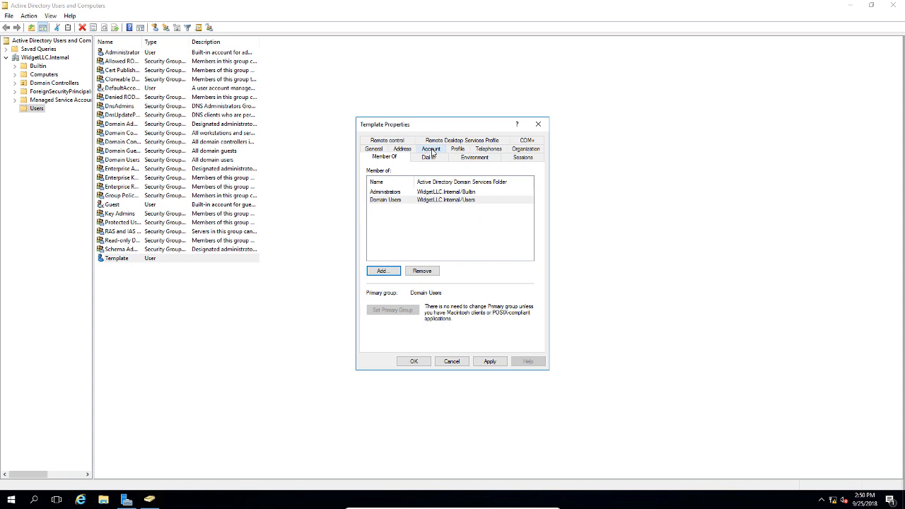
Open Template's Logon Hours schedule from its Account settings
left_click(431, 149)
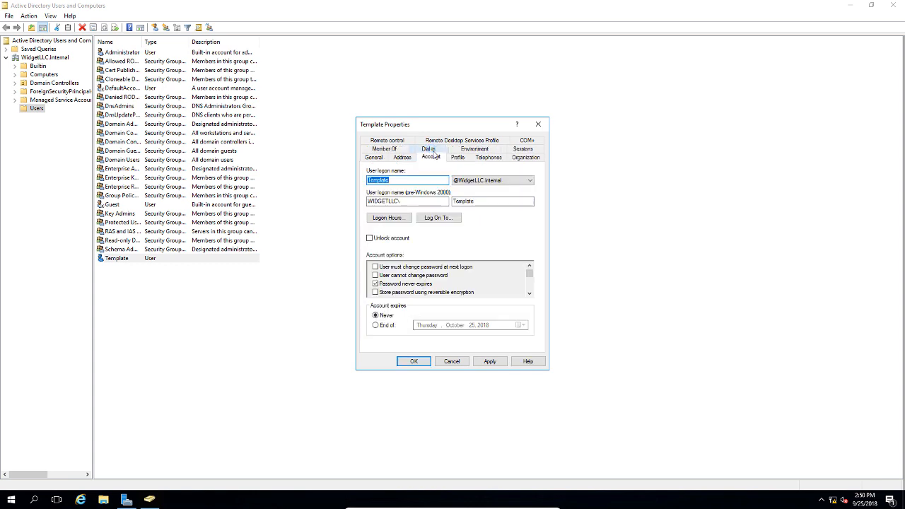
left_click(388, 217)
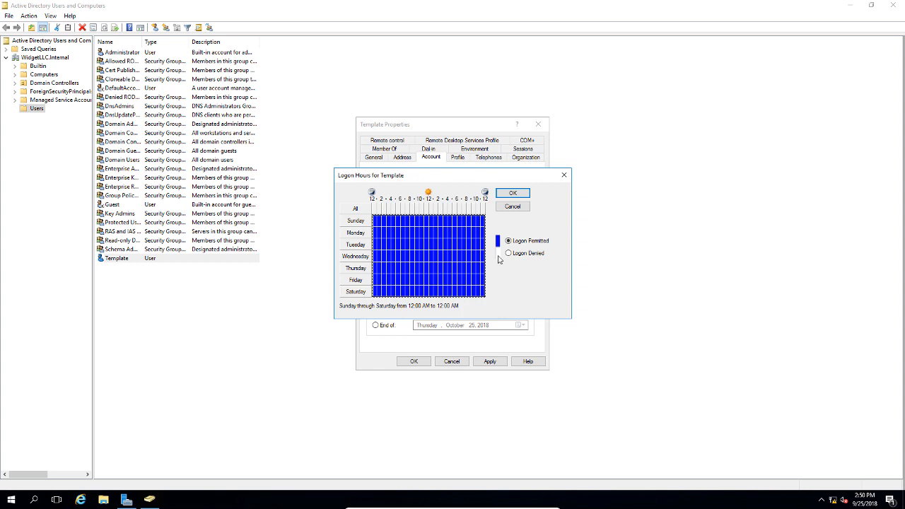
mouse_move(445, 224)
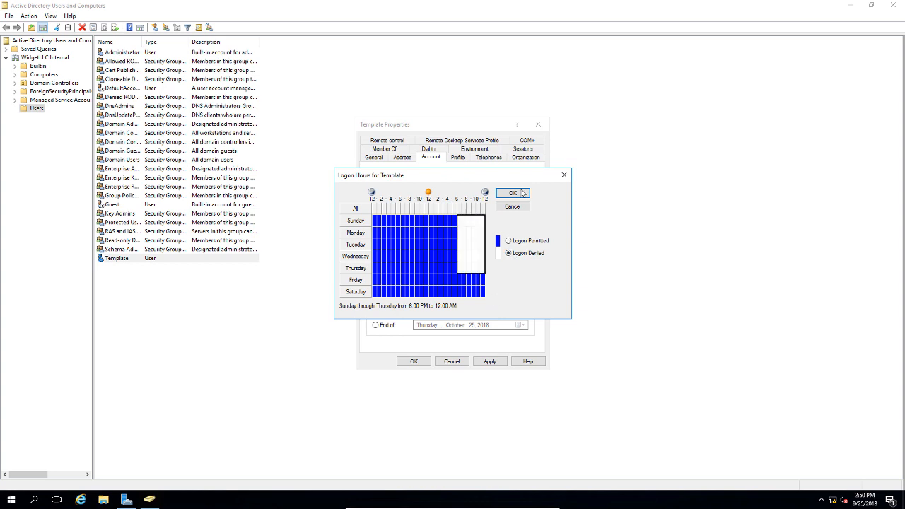
Enter profile path \\dc01\public and logon script logon.bat on Template's Profile tab
left_click(512, 193)
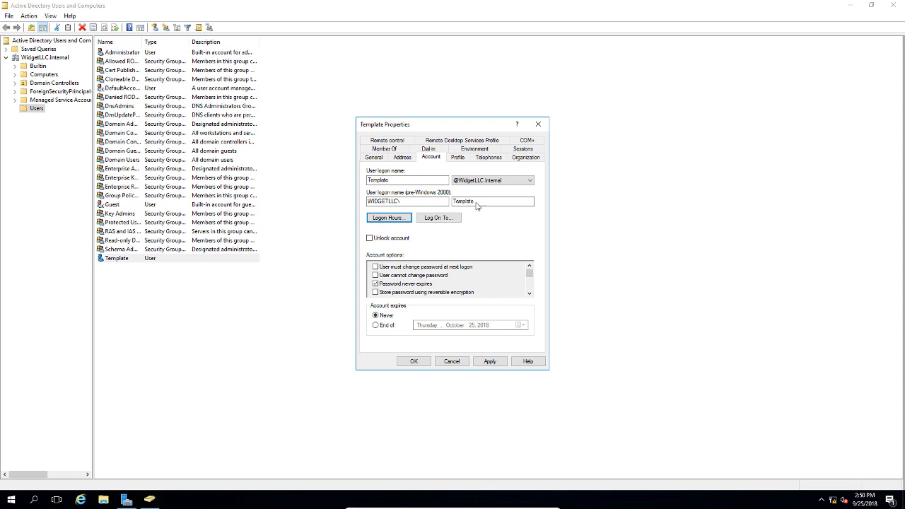
left_click(457, 158)
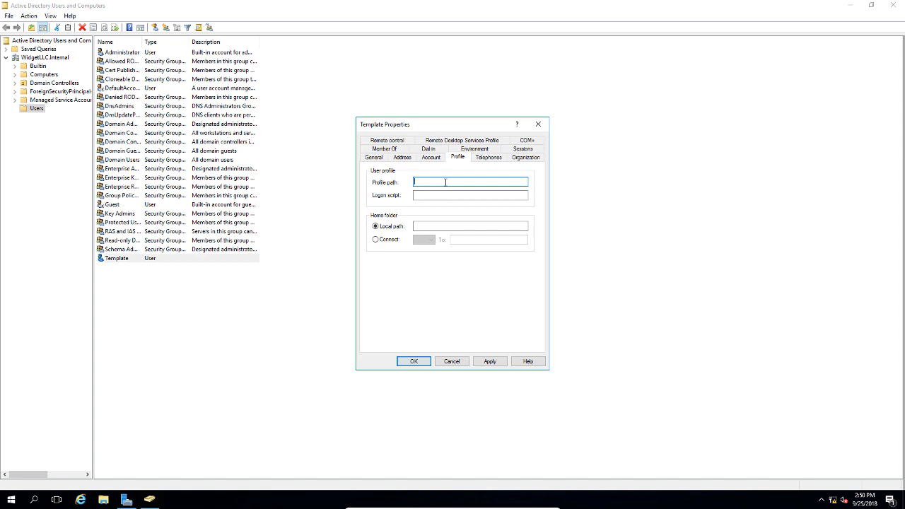
type("\\\\dc01\\public")
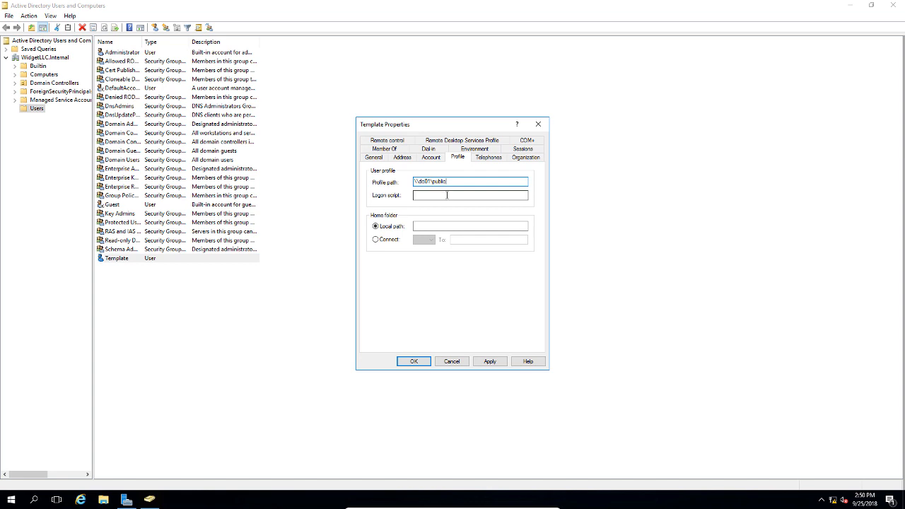
left_click(469, 195)
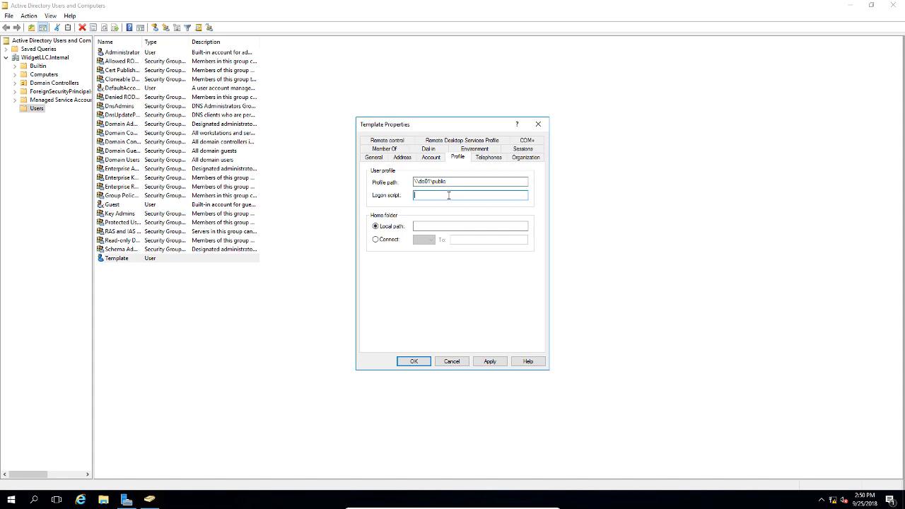
type("logon.bat")
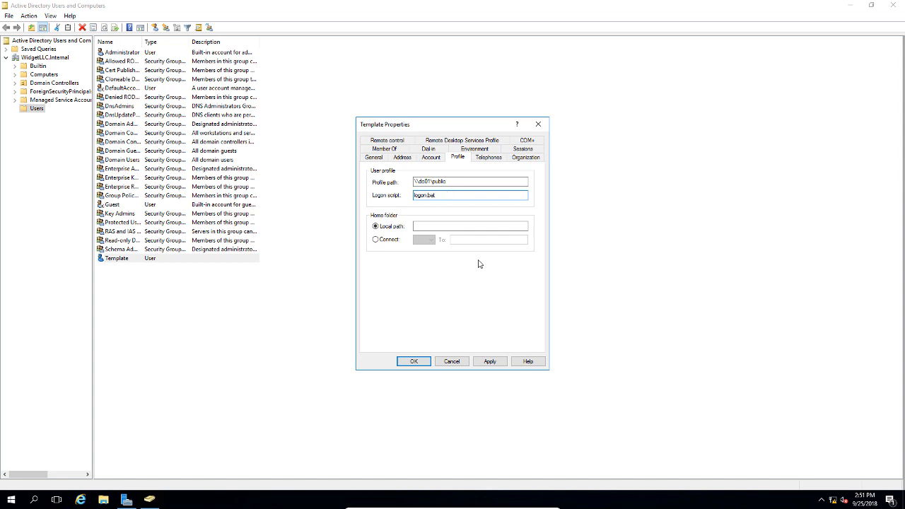
mouse_move(507, 331)
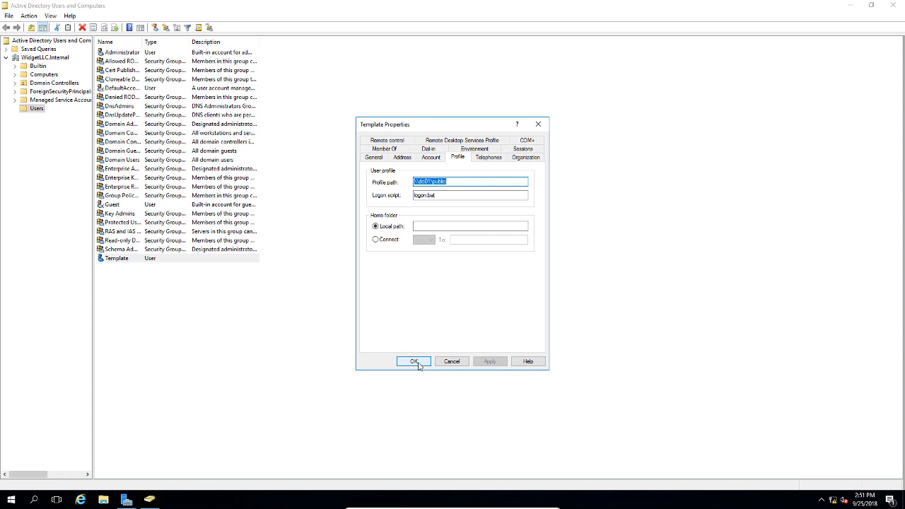
Save Template's settings and close its properties window with OK
left_click(415, 361)
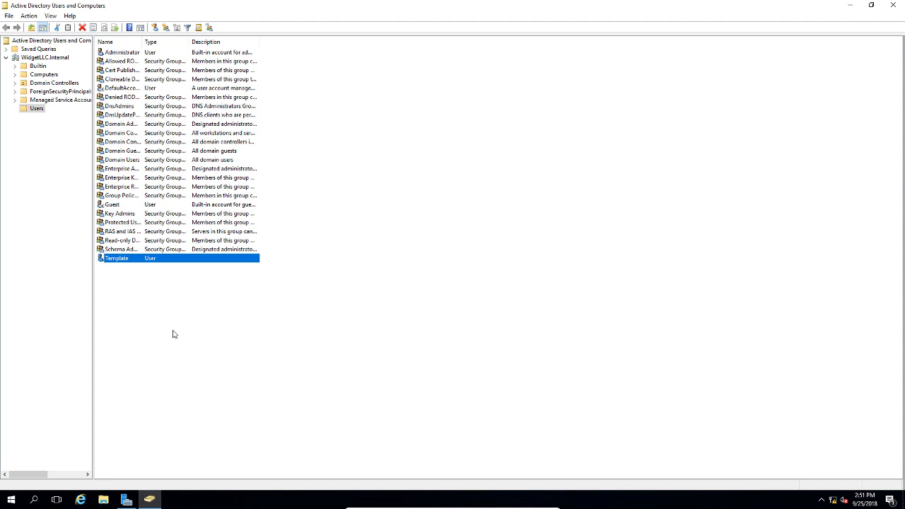
mouse_move(143, 287)
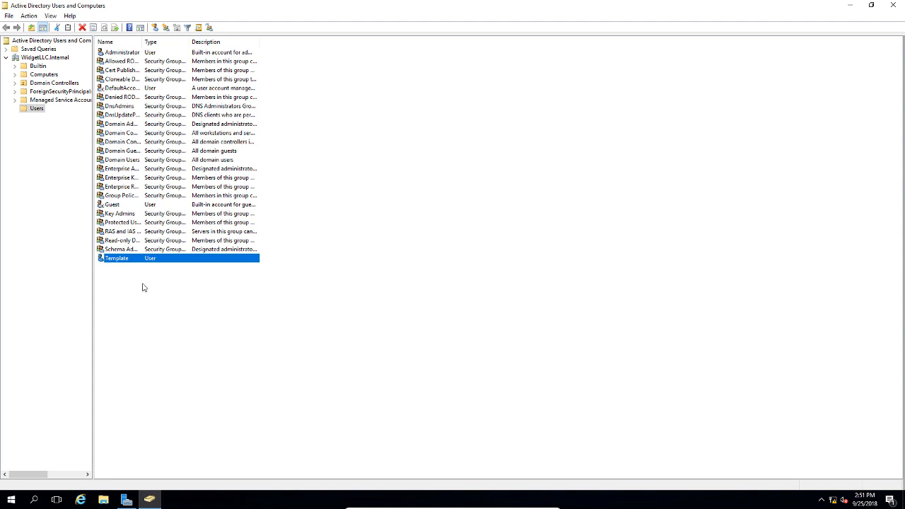
Copy Template into new user Tom Smith, logon toms, with a password set
right_click(117, 258)
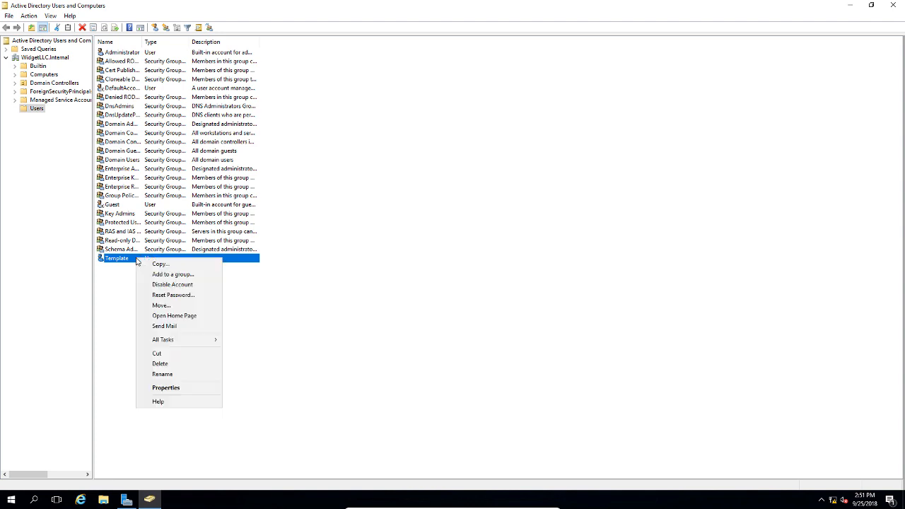
left_click(161, 264)
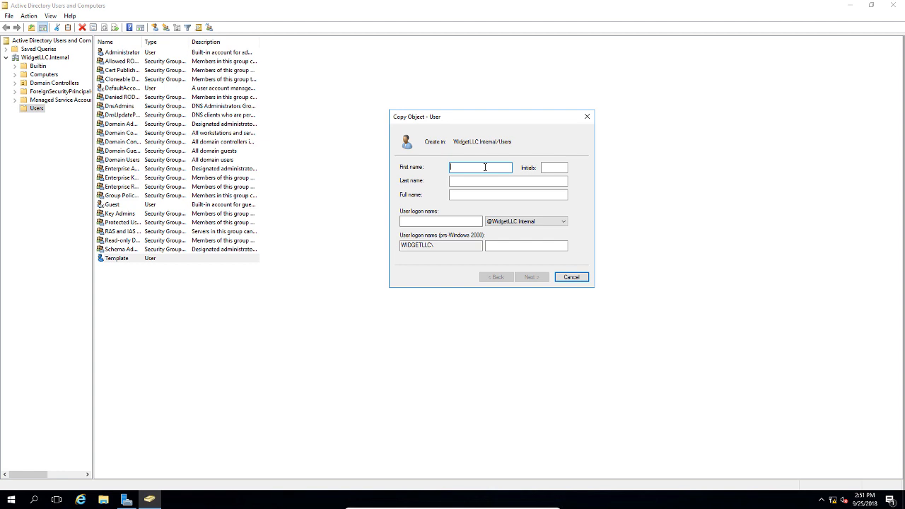
type("Tom")
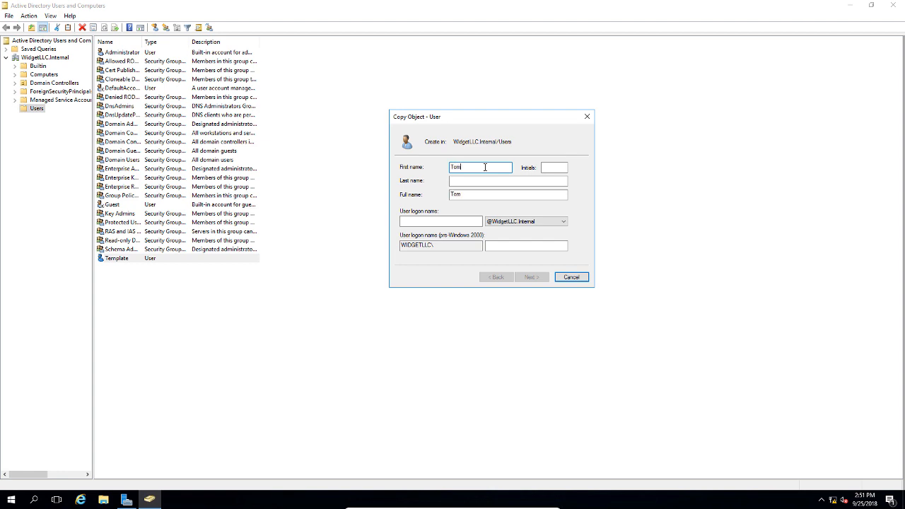
type("Smith")
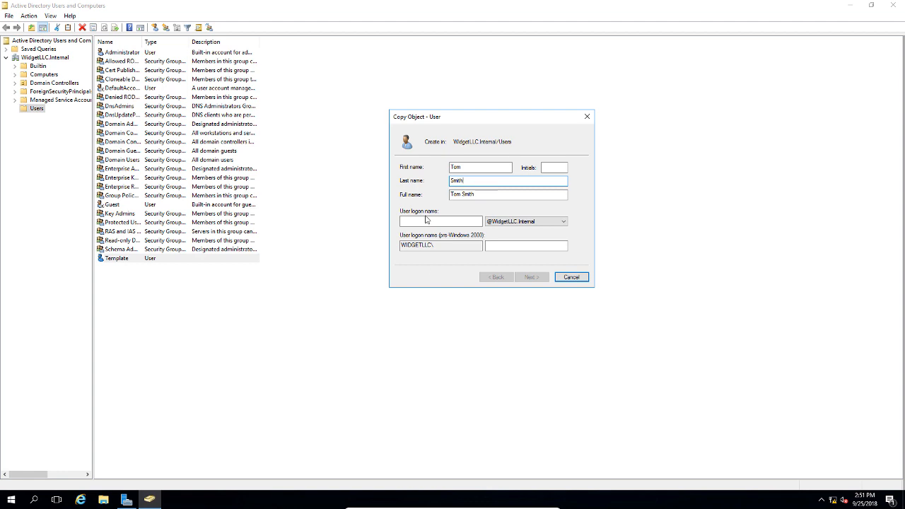
type("ts")
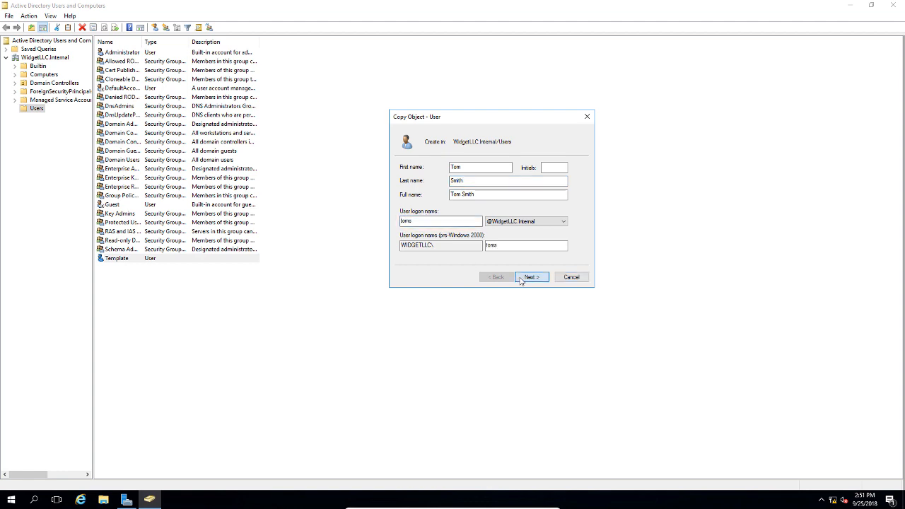
left_click(533, 277)
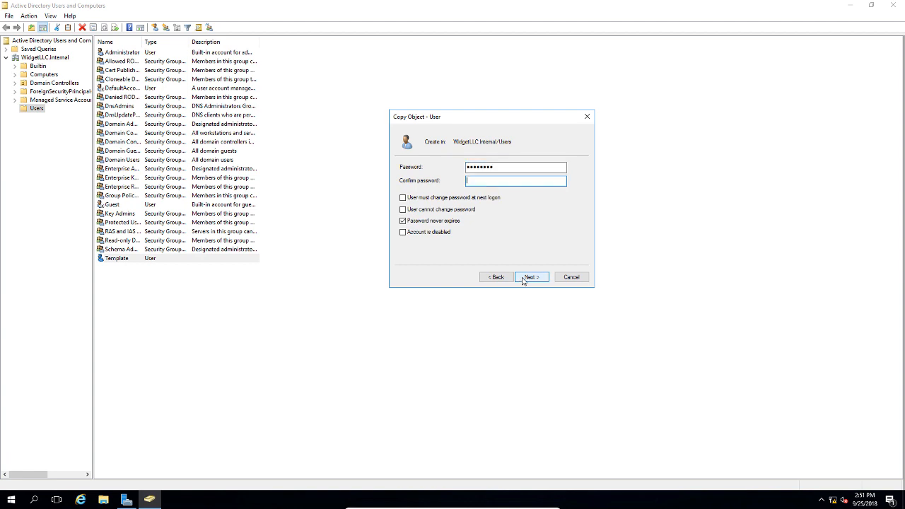
type("••••••••")
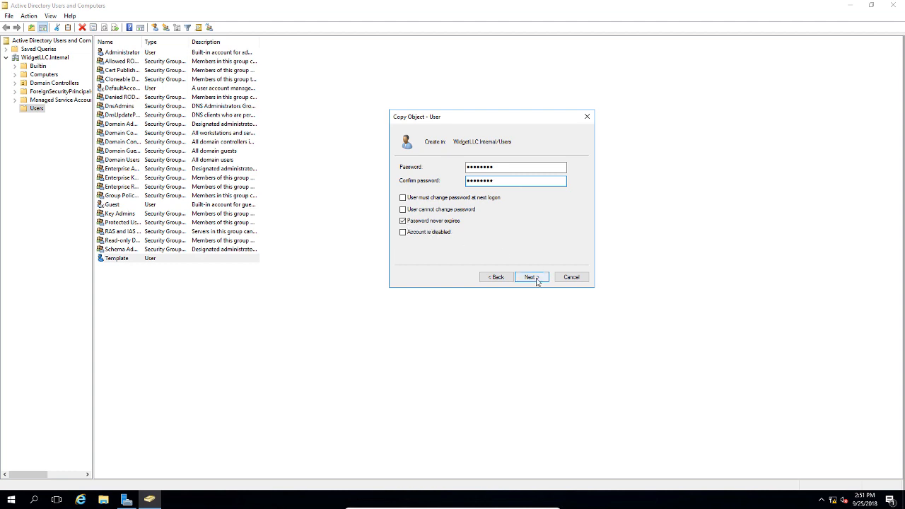
left_click(532, 277)
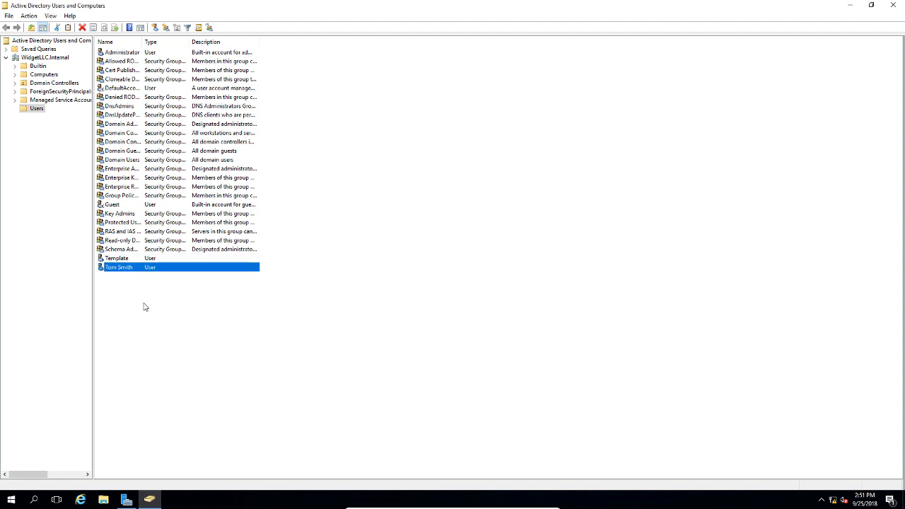
double_click(119, 266)
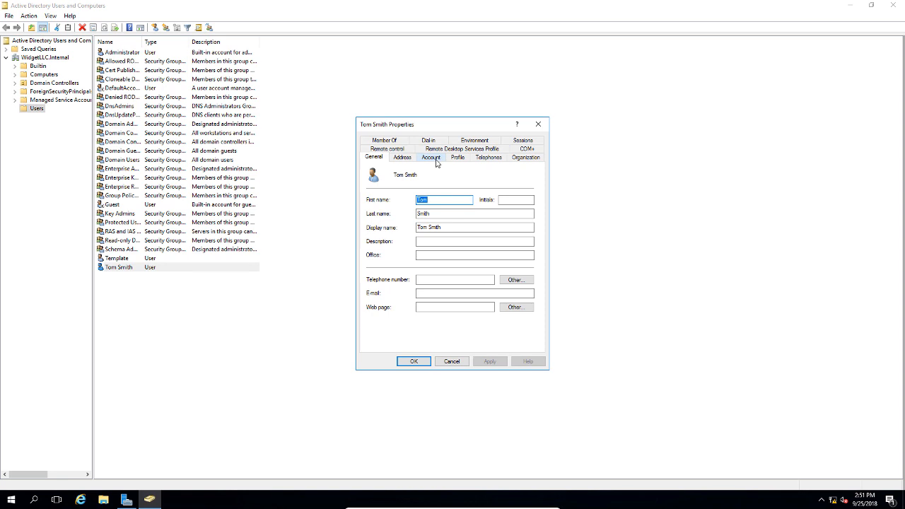
left_click(432, 157)
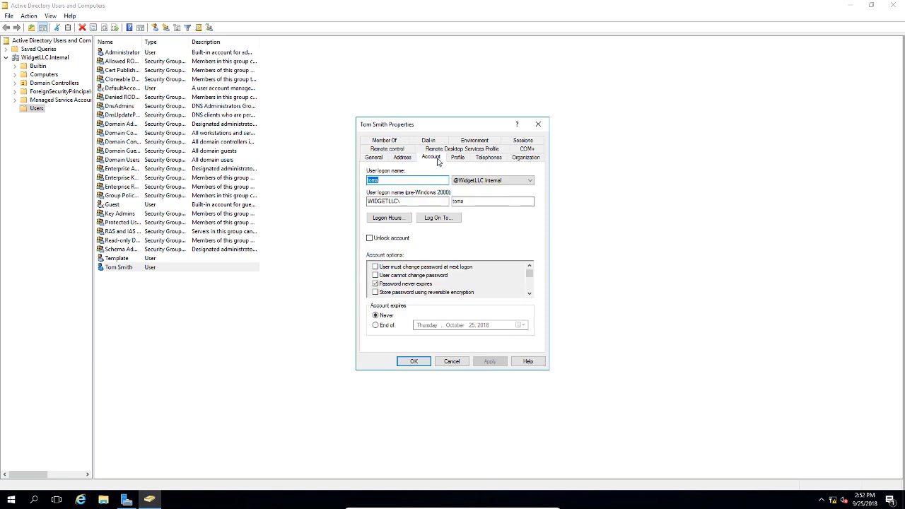
left_click(388, 217)
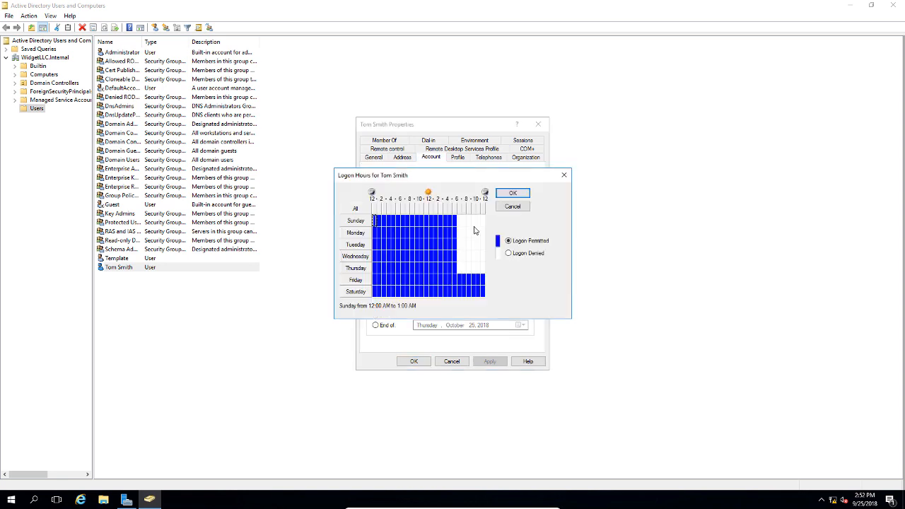
left_click(512, 192)
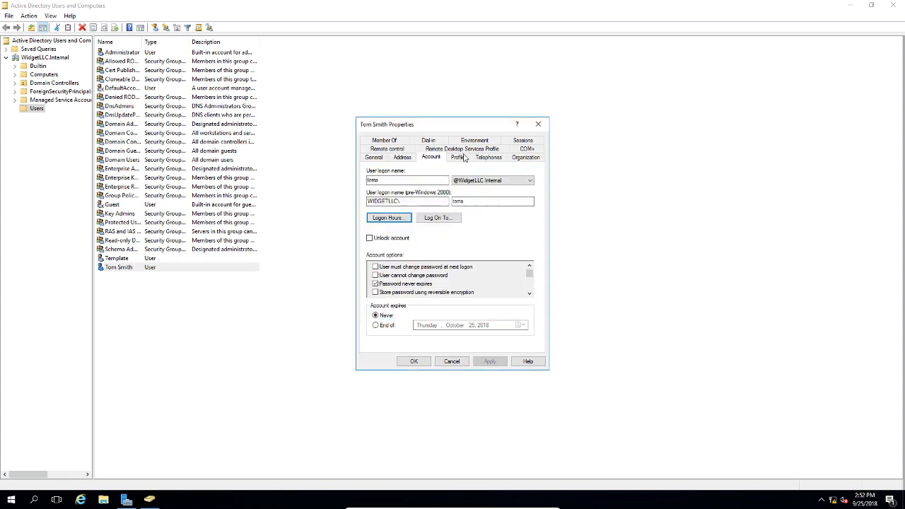
left_click(457, 157)
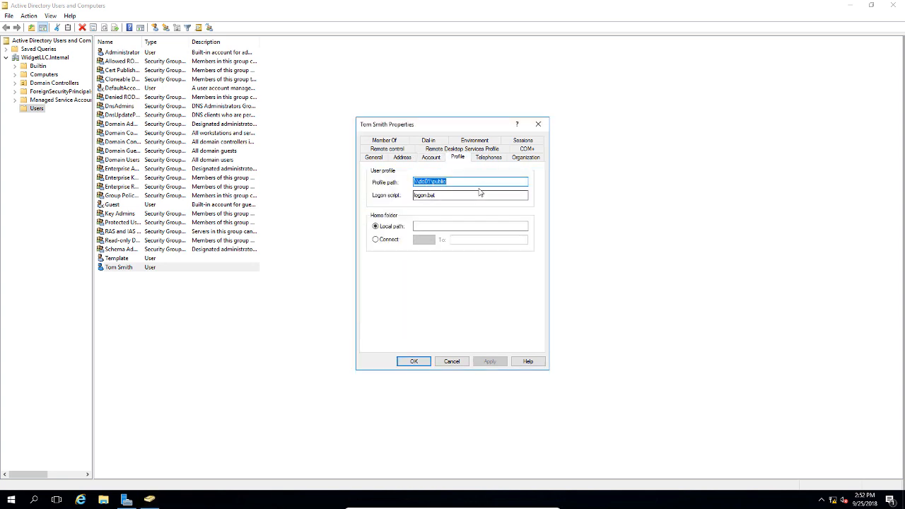
left_click(470, 196)
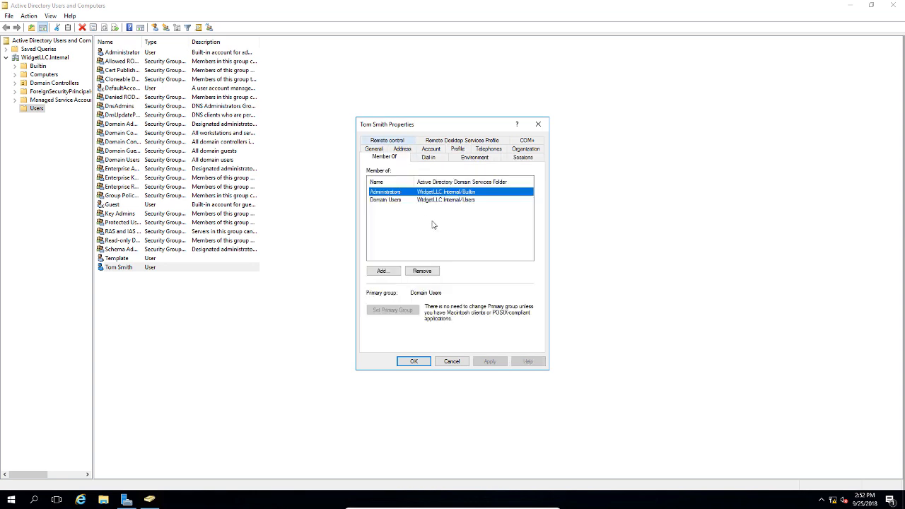
mouse_move(500, 282)
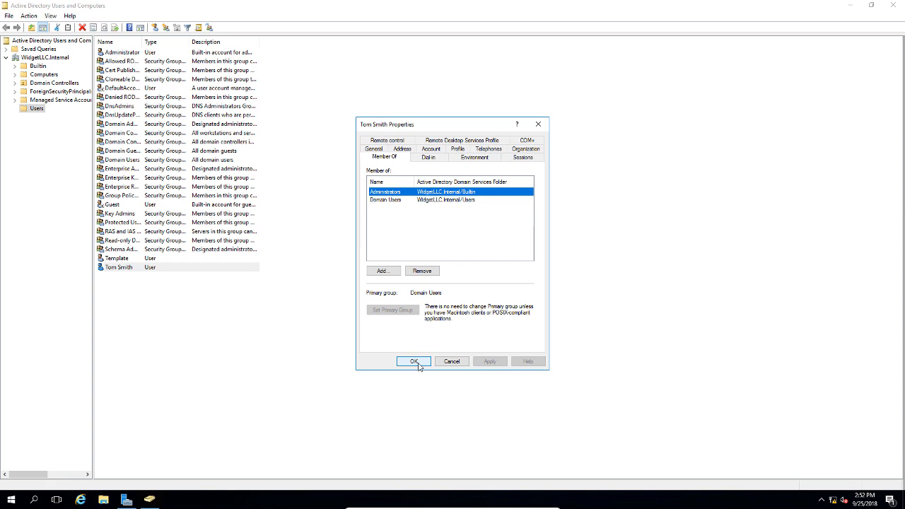
left_click(413, 361)
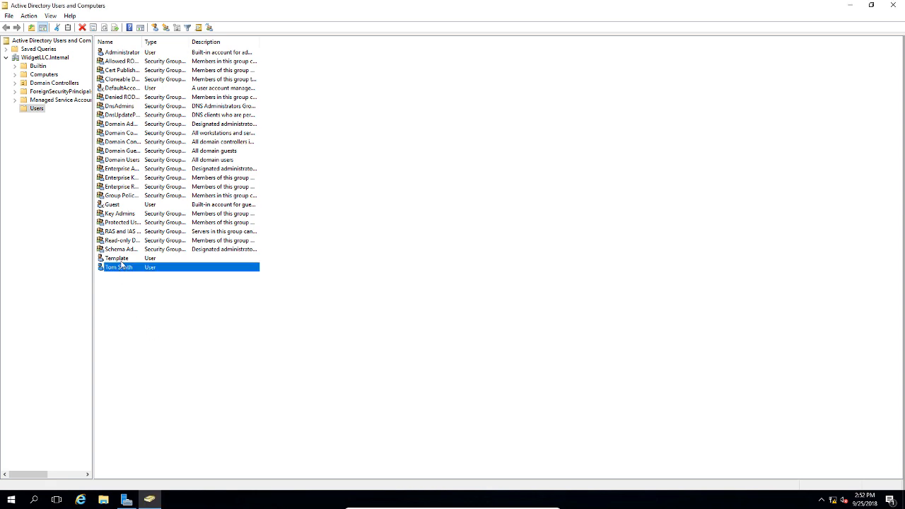
Disable the Template user account from its right-click menu in the Users list
left_click(117, 258)
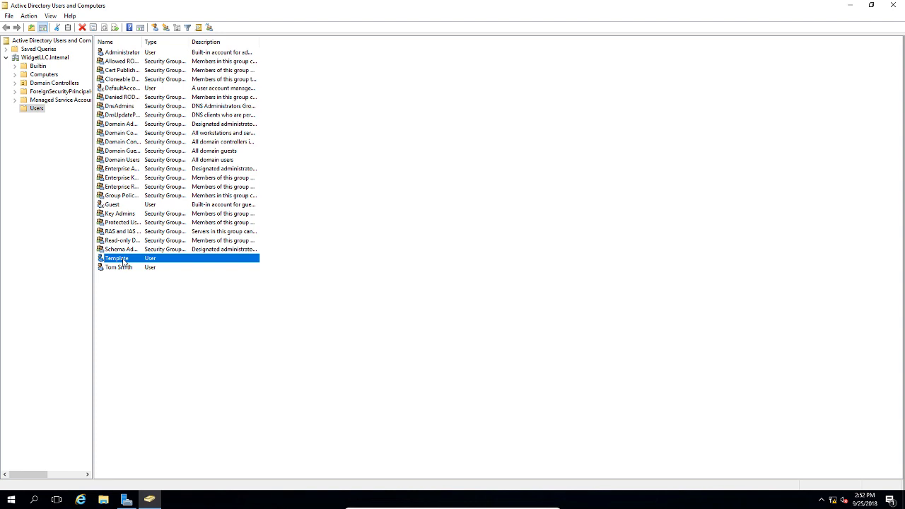
right_click(117, 258)
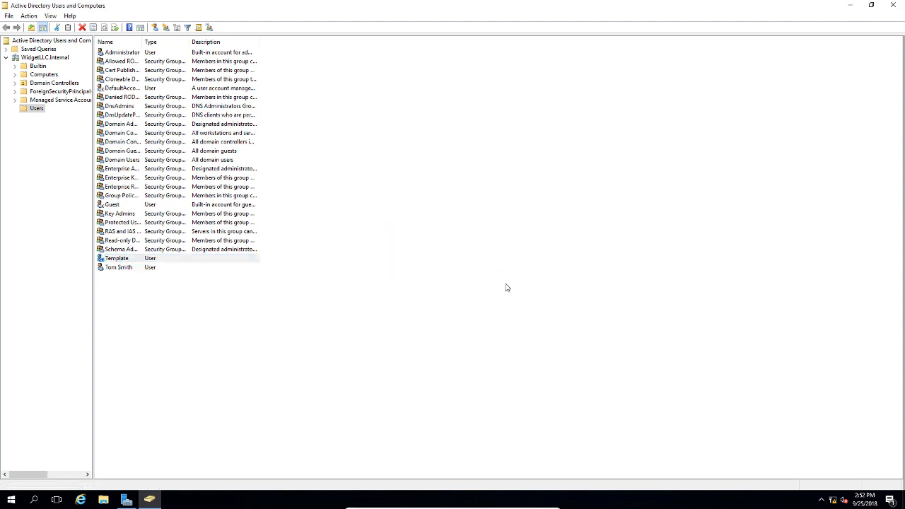
left_click(117, 258)
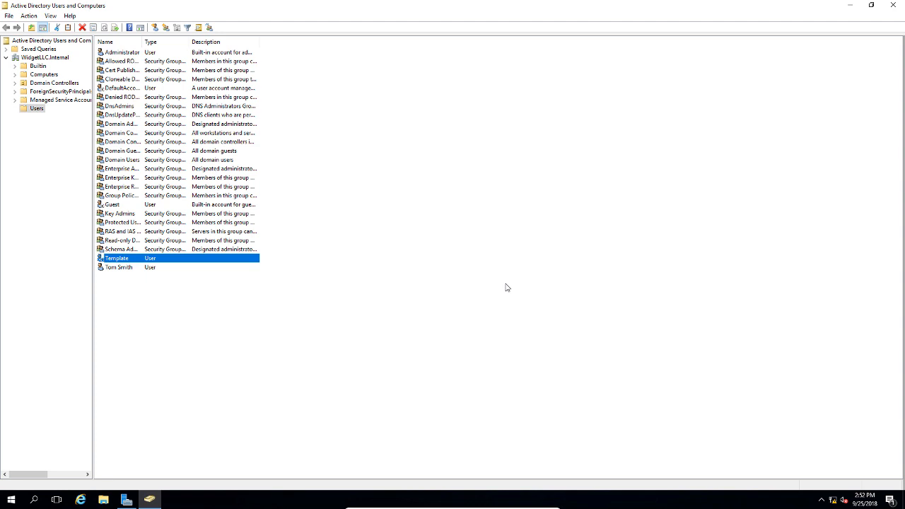